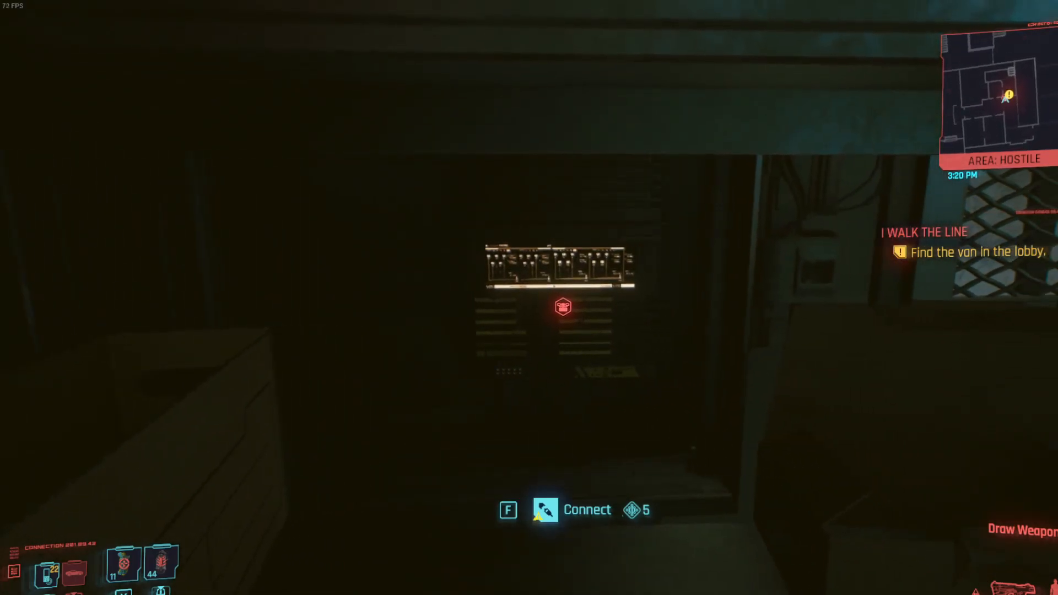
# - Connect to the access point to bring up the Breach Protocol code matrix
pyautogui.press('f')
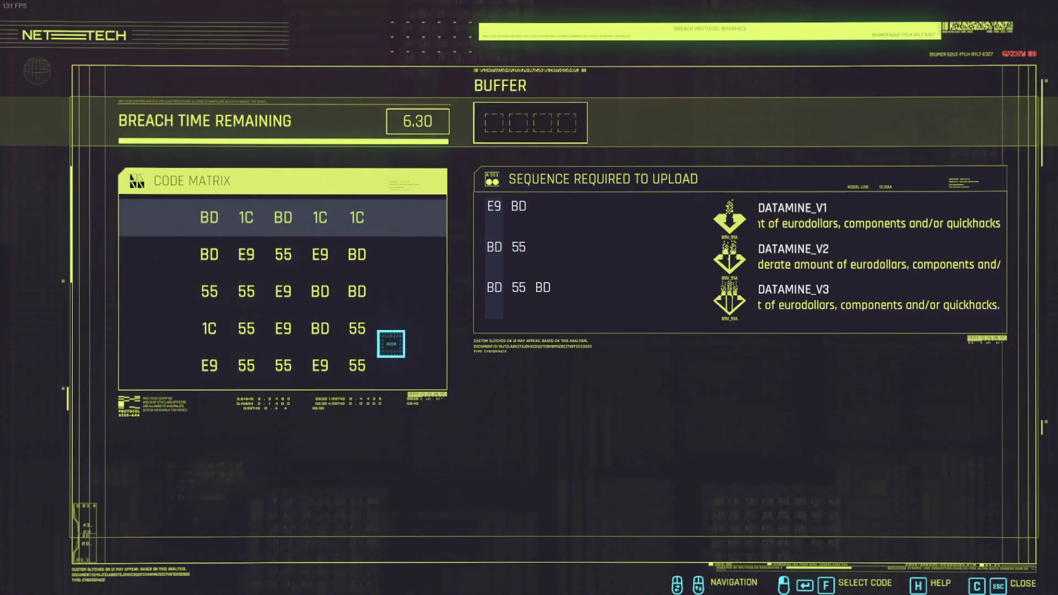
pyautogui.click(210, 217)
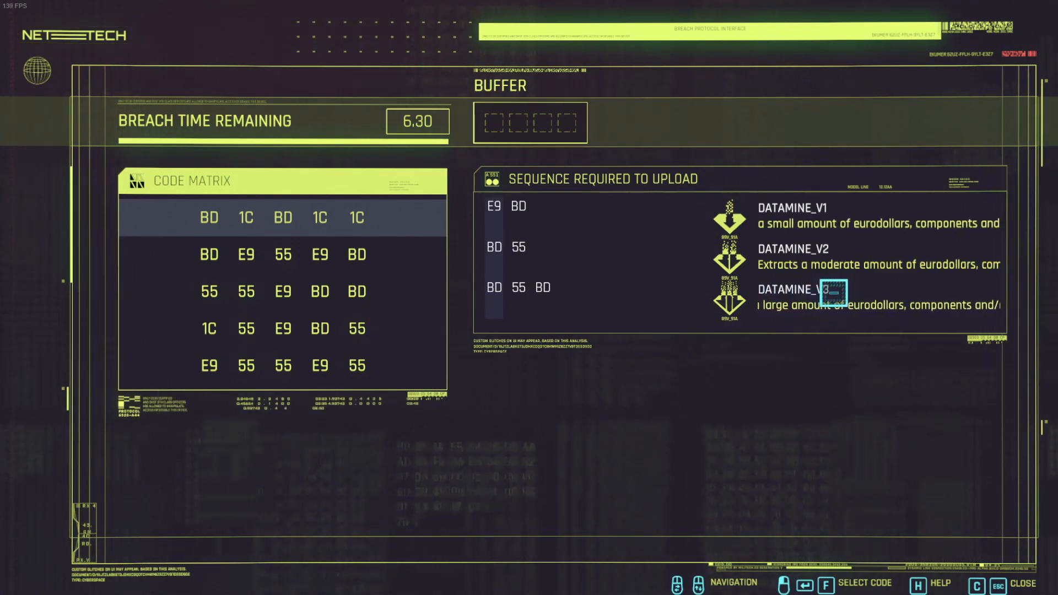
pyautogui.click(209, 217)
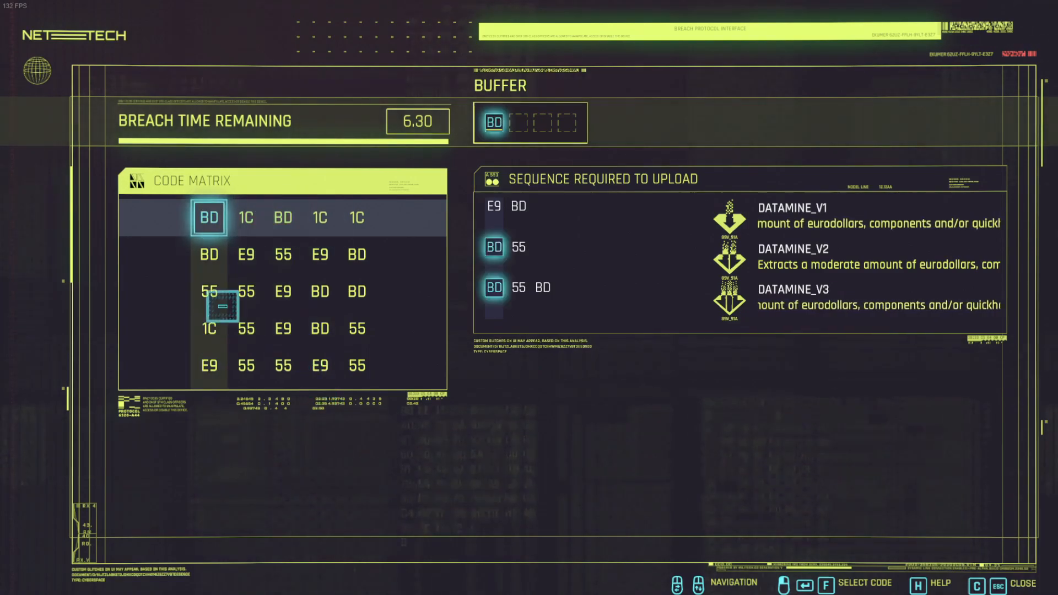
pyautogui.click(246, 218)
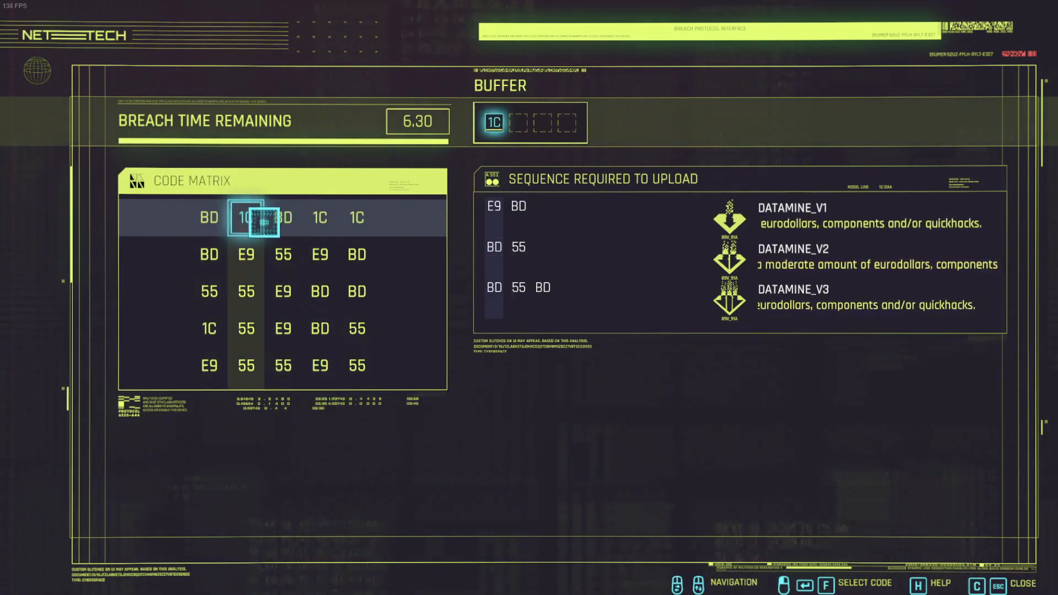
pyautogui.click(283, 217)
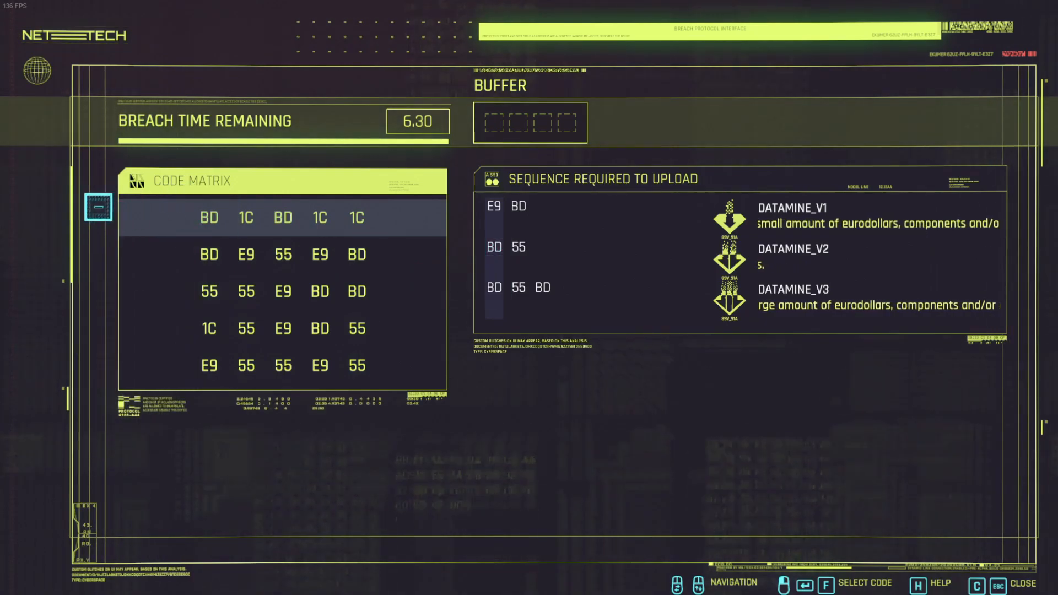
pyautogui.click(209, 217)
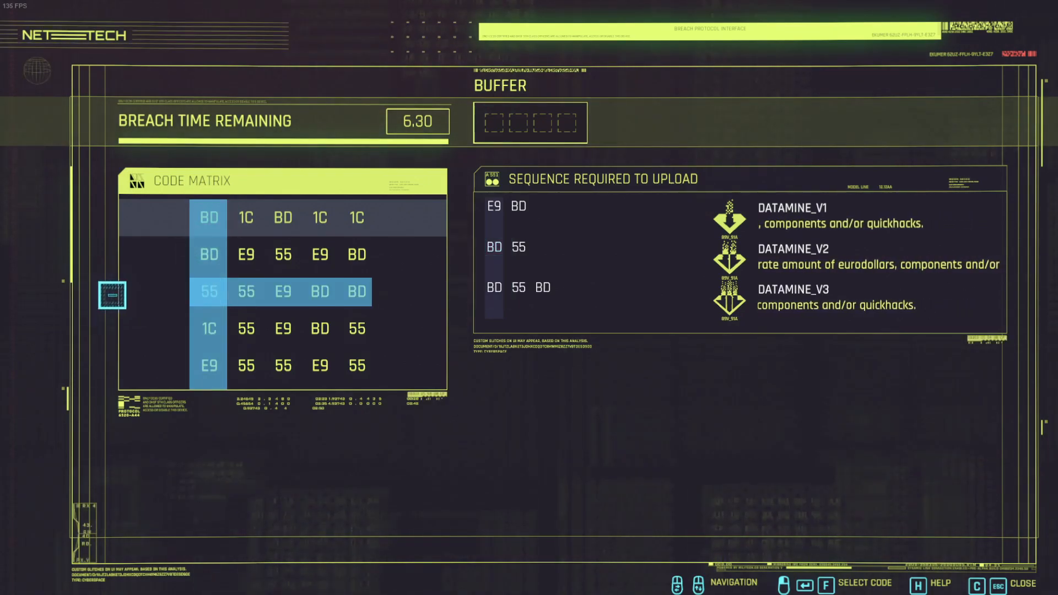
pyautogui.click(356, 217)
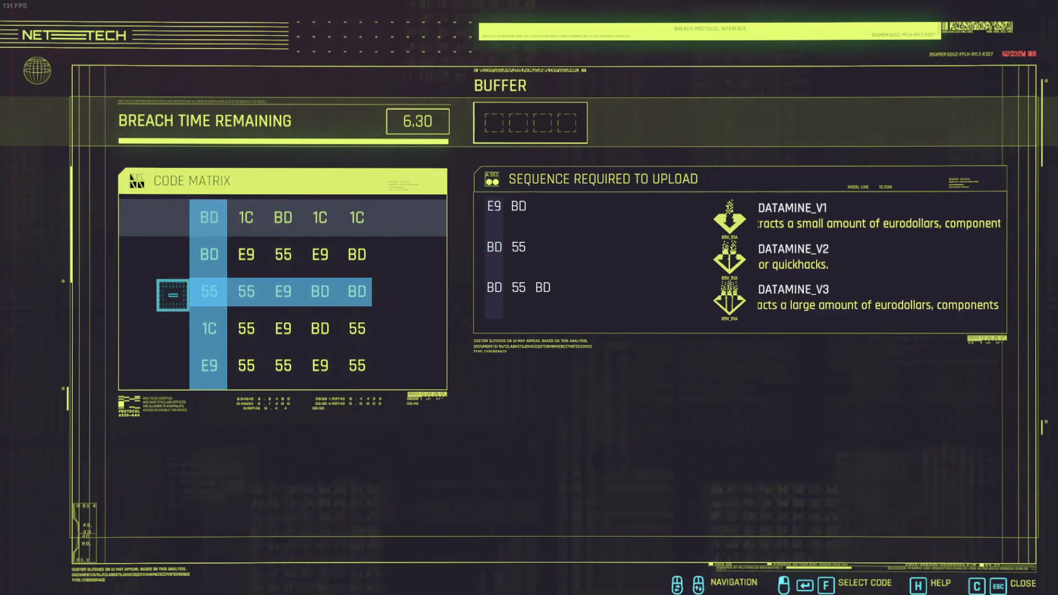
pyautogui.click(210, 217)
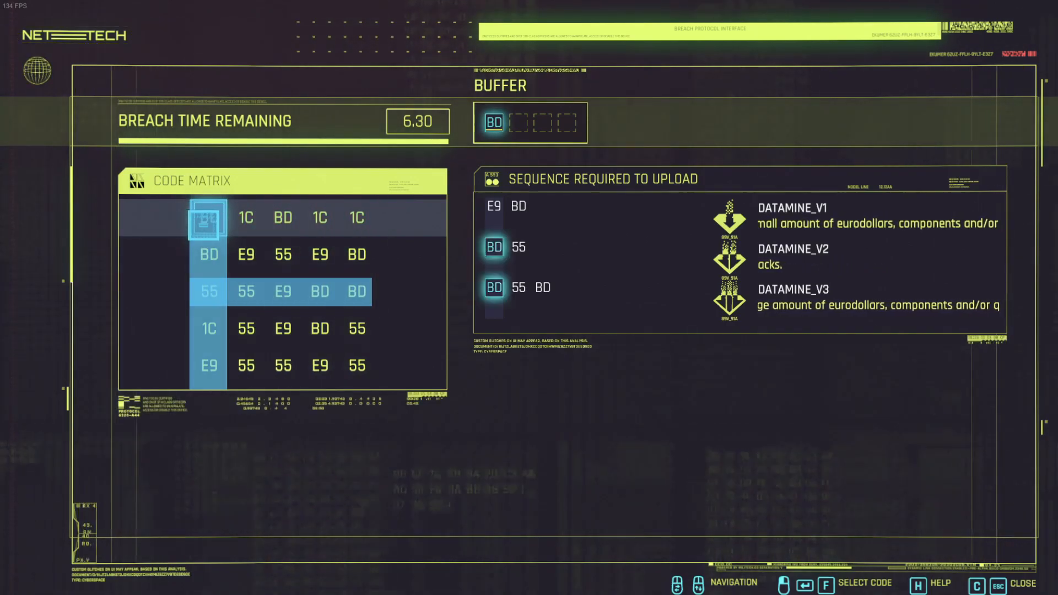
pyautogui.click(356, 217)
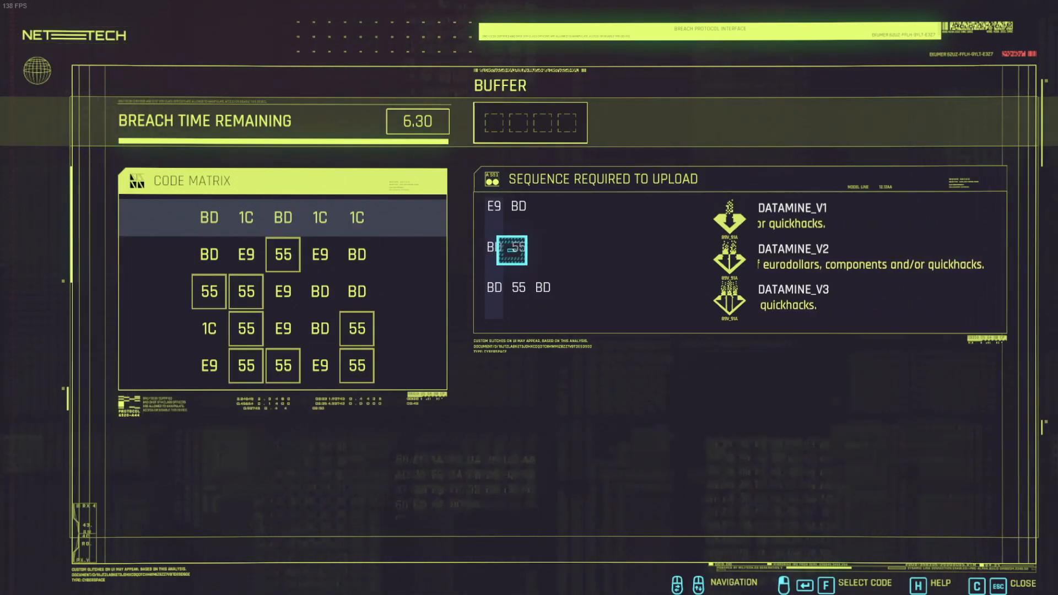
# - Fill the buffer BD-55-BD so DATAMINE_V2 and V3 install while V1 fails
pyautogui.click(356, 217)
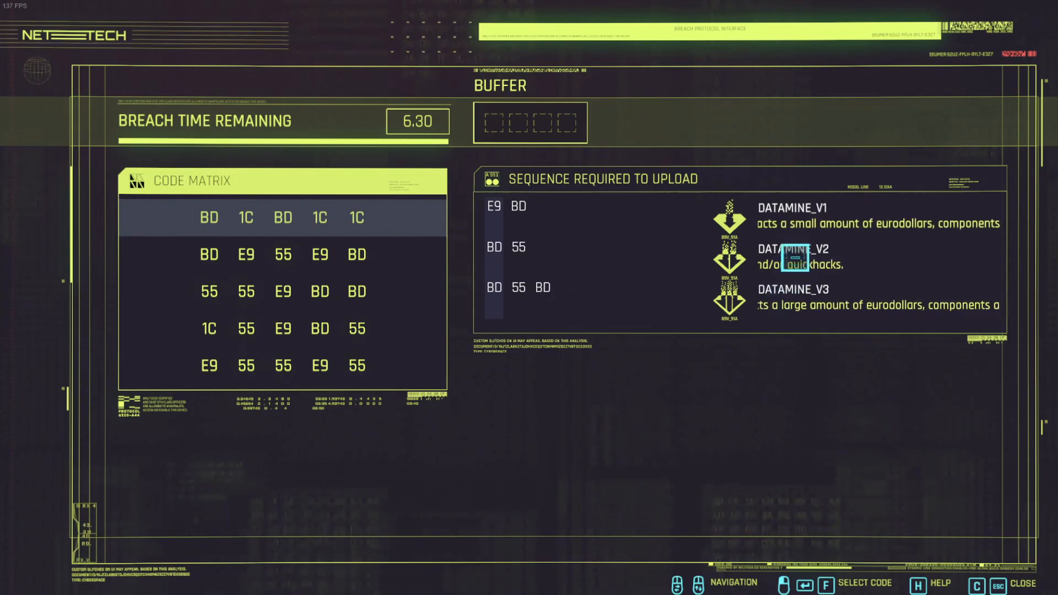
pyautogui.click(208, 218)
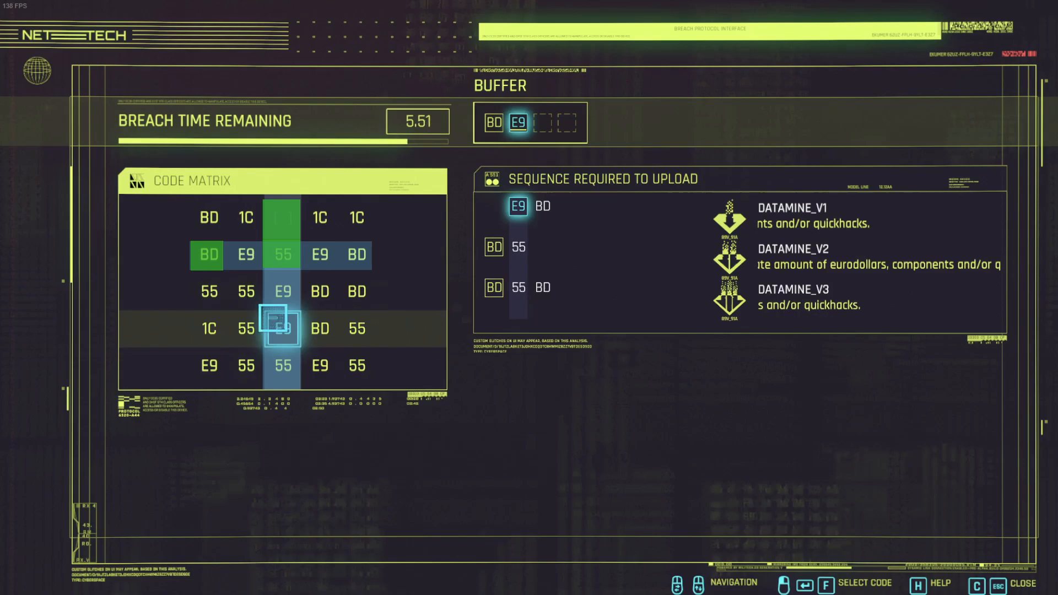
pyautogui.click(283, 255)
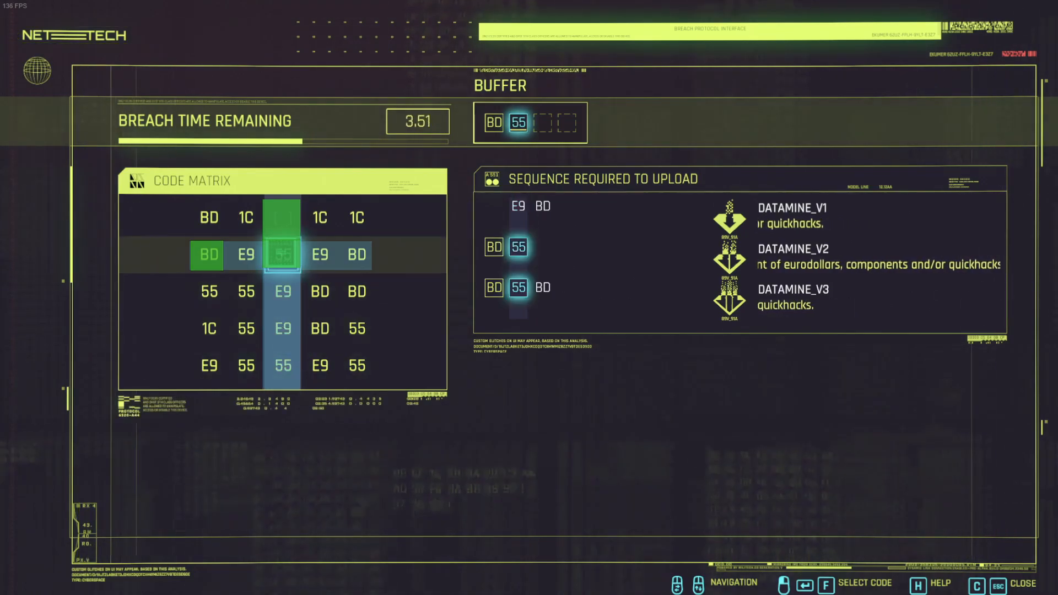
pyautogui.click(208, 255)
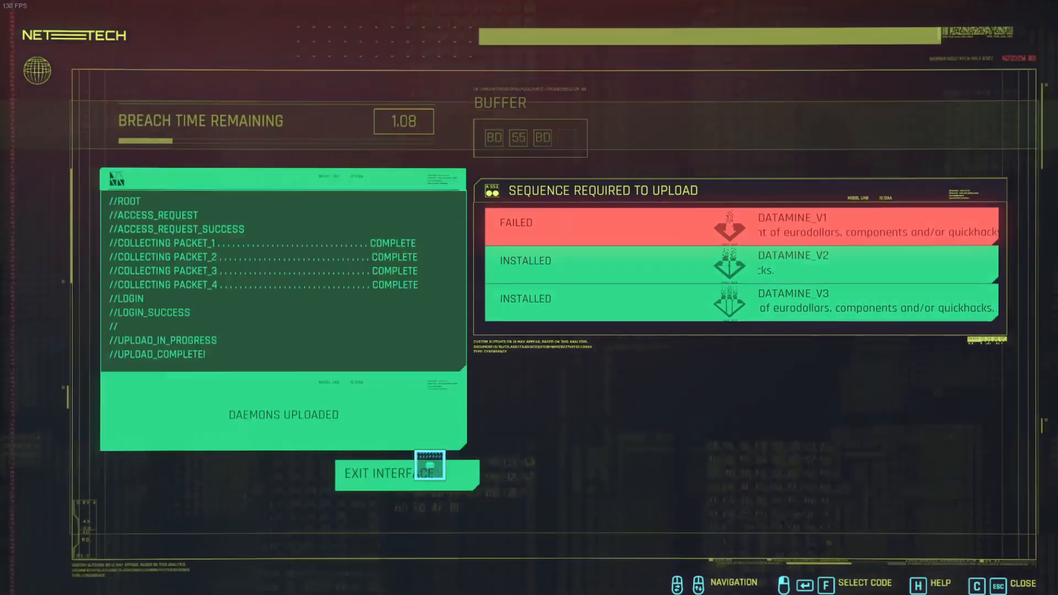
# - Exit the finished breach and re-jack the terminal for a new matrix with a 7.89 timer
pyautogui.click(387, 473)
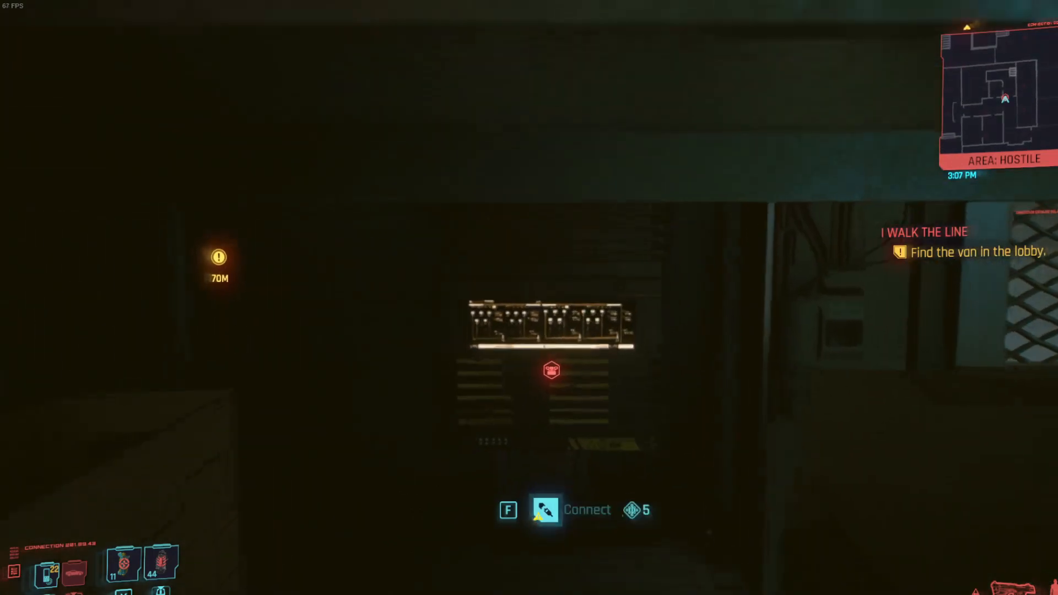
pyautogui.press('f')
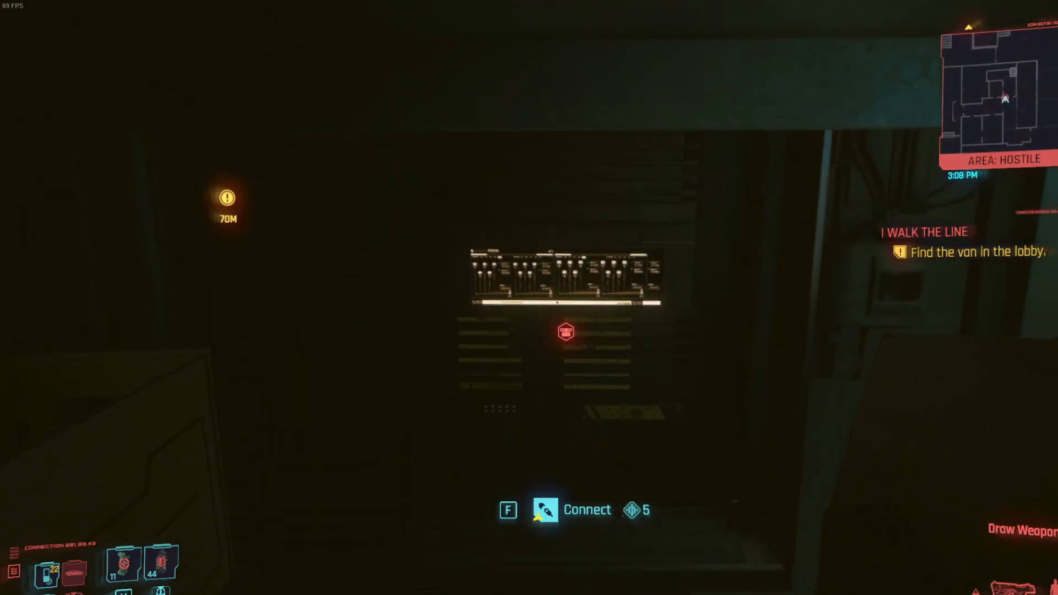
pyautogui.press('f')
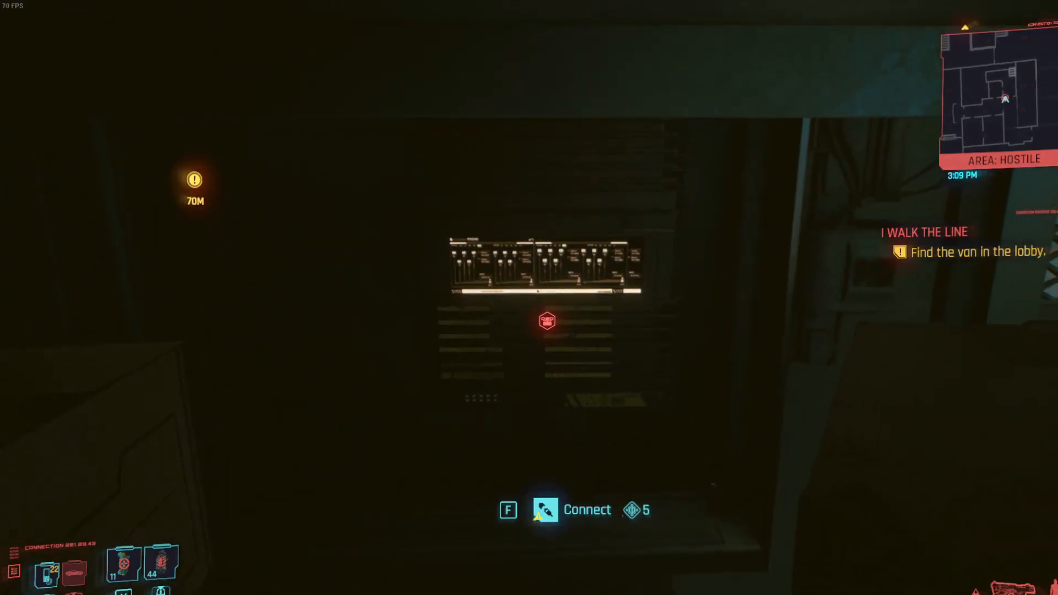
pyautogui.press('f')
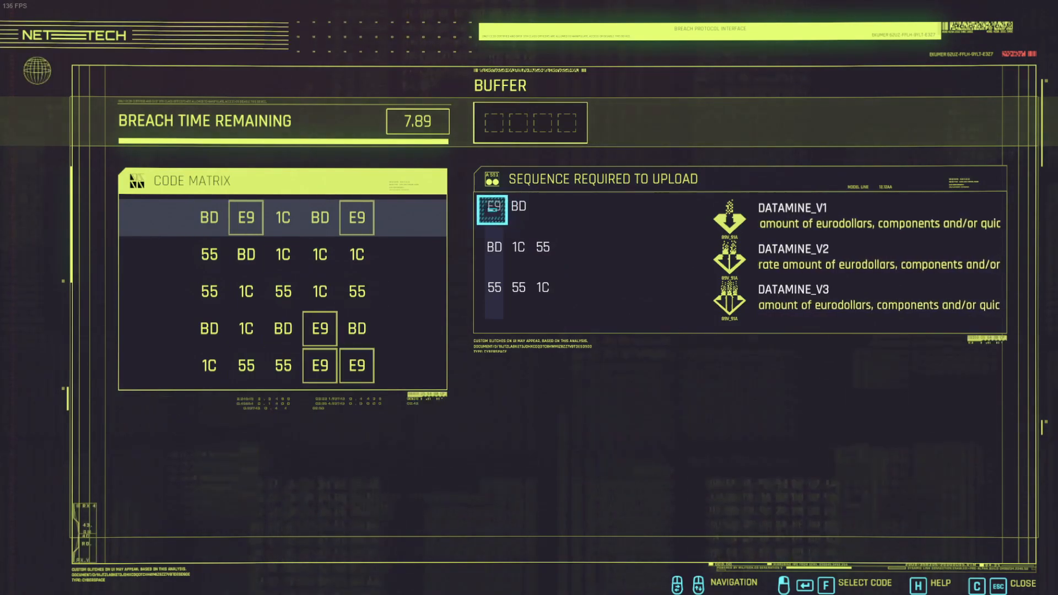
# - Pick 1C from the top row, then abandon that breach attempt
pyautogui.click(283, 217)
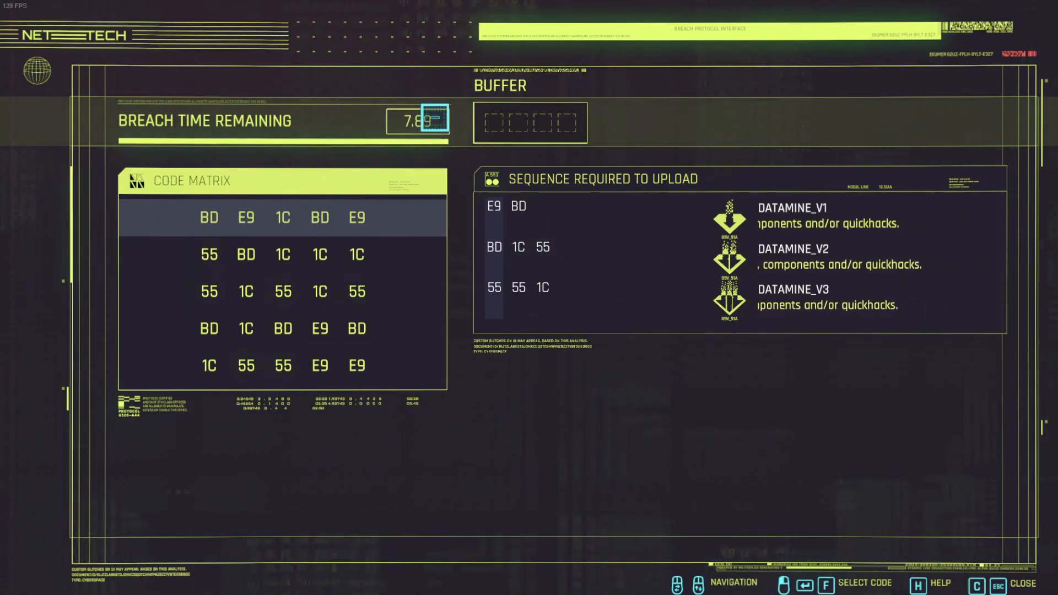
pyautogui.click(282, 217)
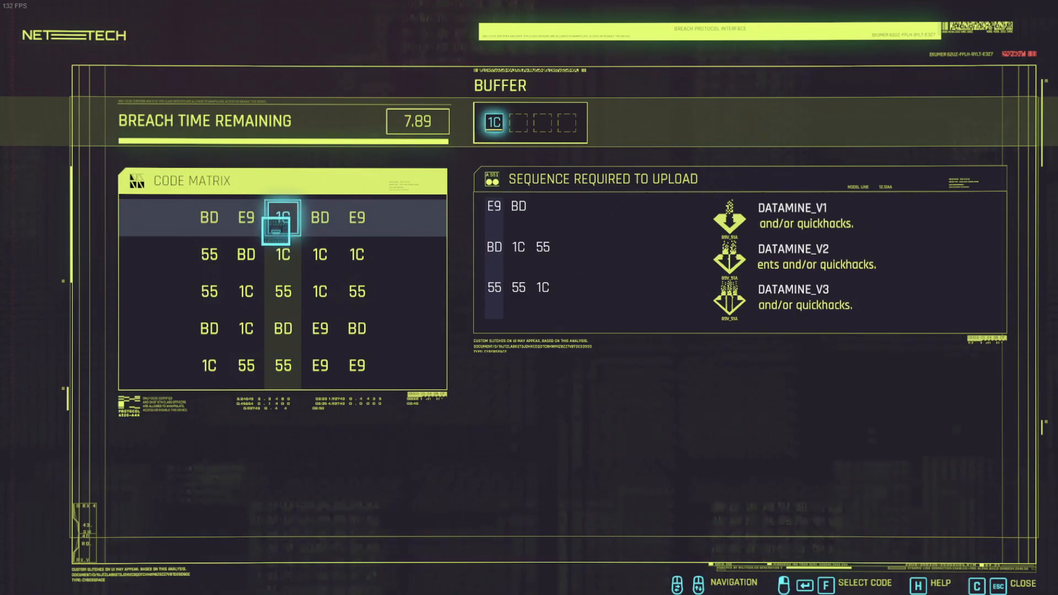
pyautogui.click(281, 217)
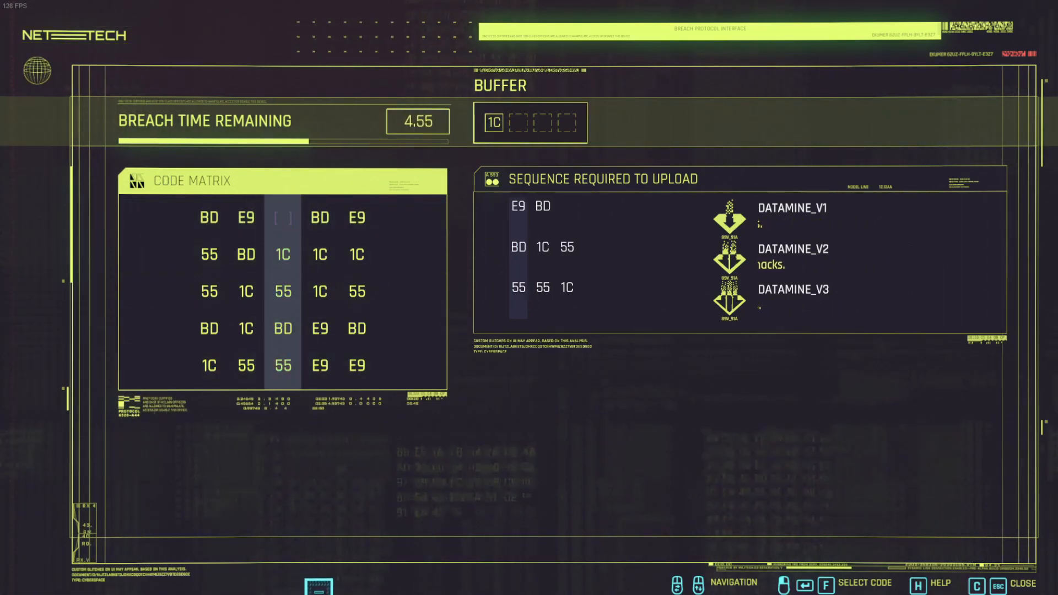
pyautogui.click(282, 366)
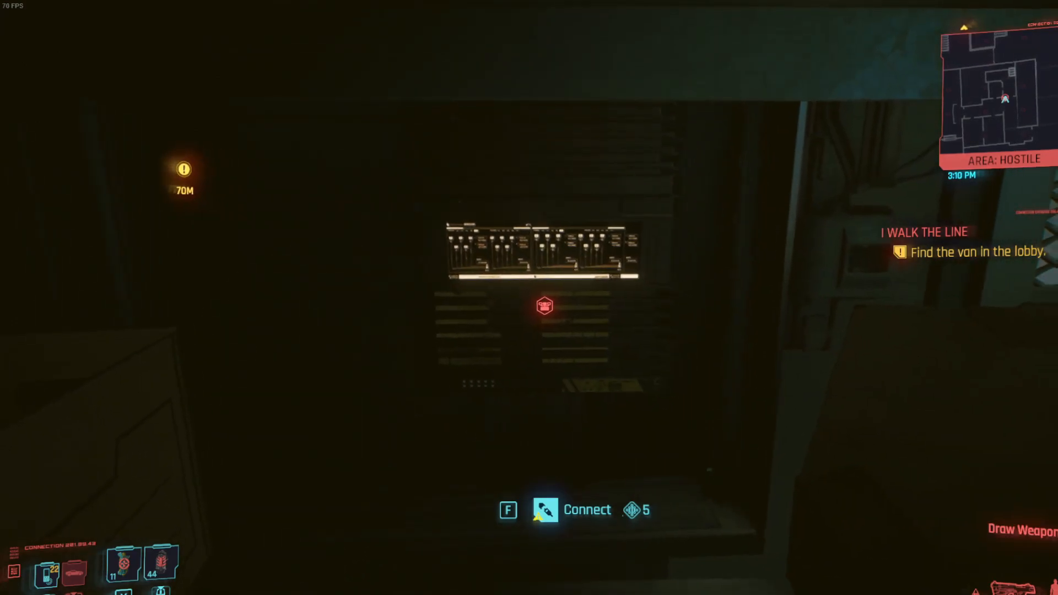
# - Jack in, jack out and reconnect to get a fresh breach with a 6.30-second timer
pyautogui.press('f')
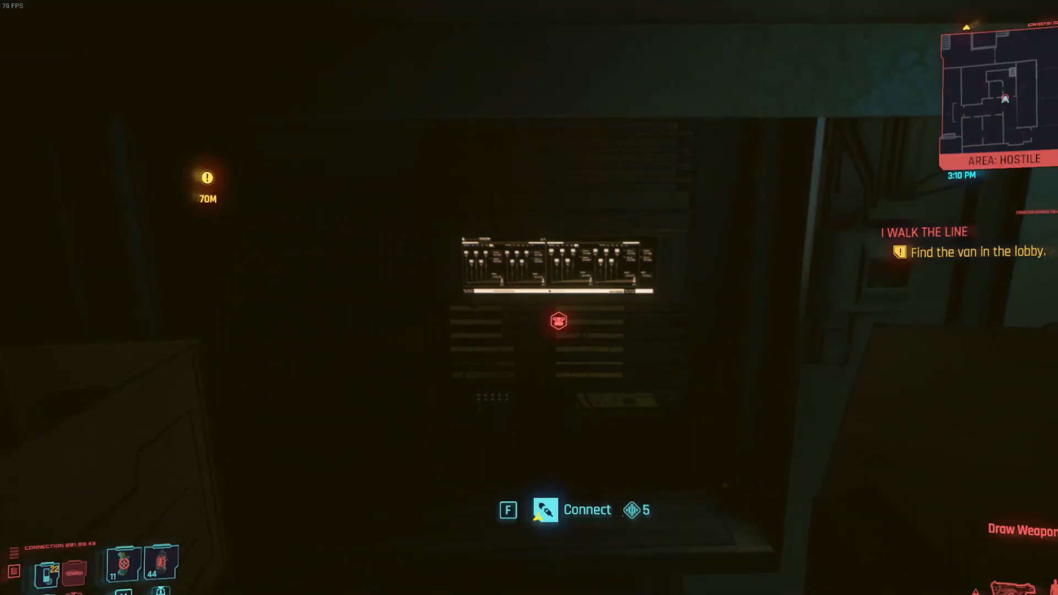
pyautogui.press('f')
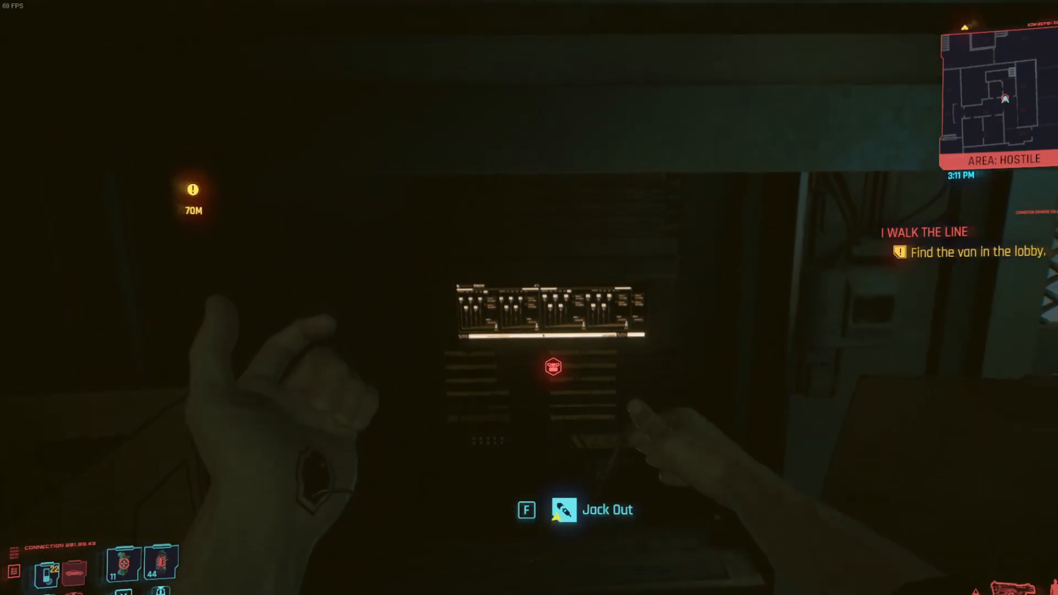
pyautogui.press('f')
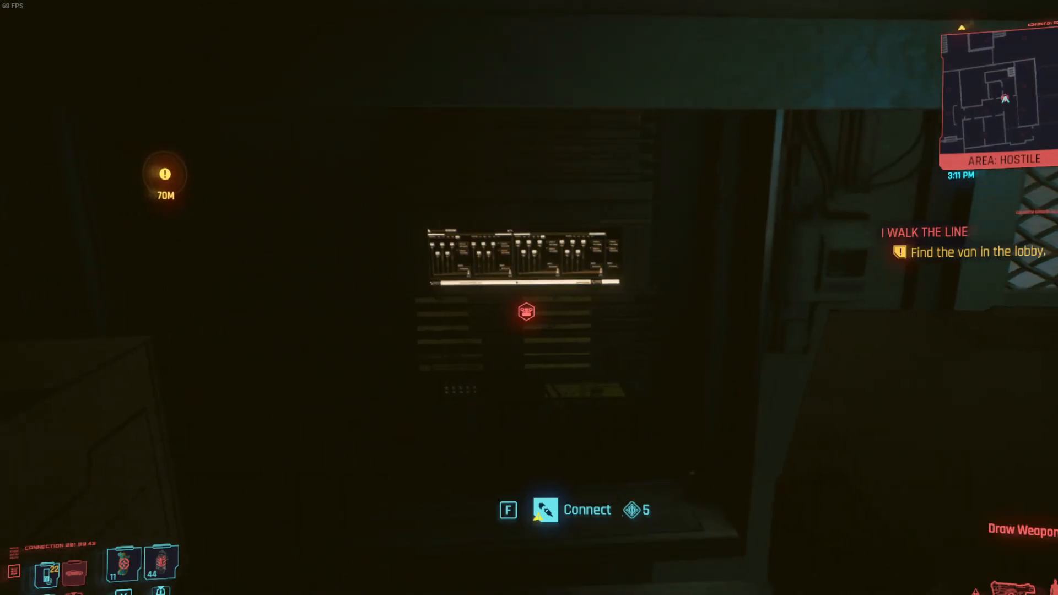
pyautogui.press('f')
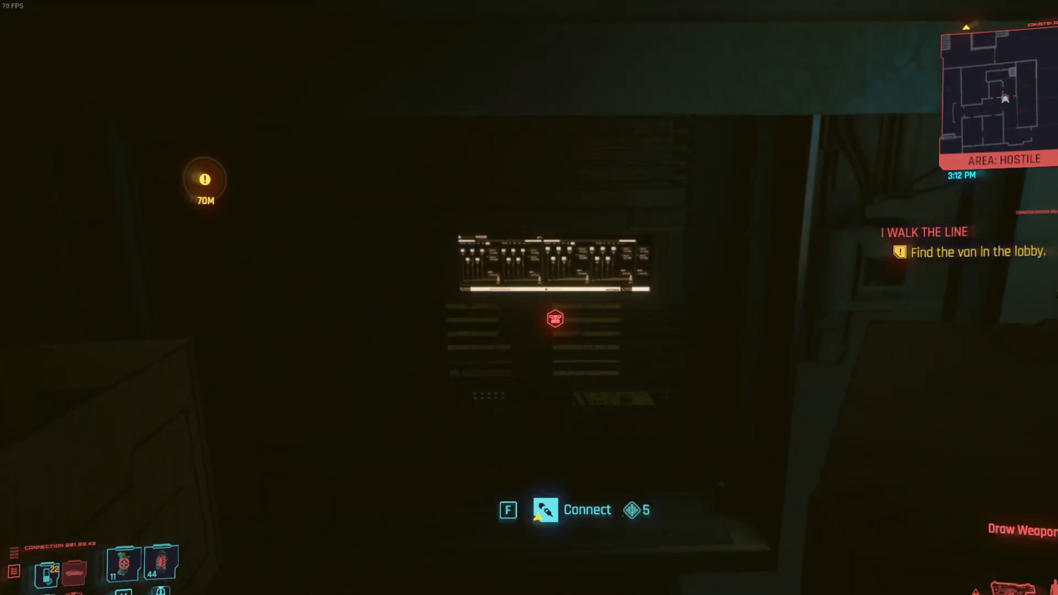
pyautogui.press('f')
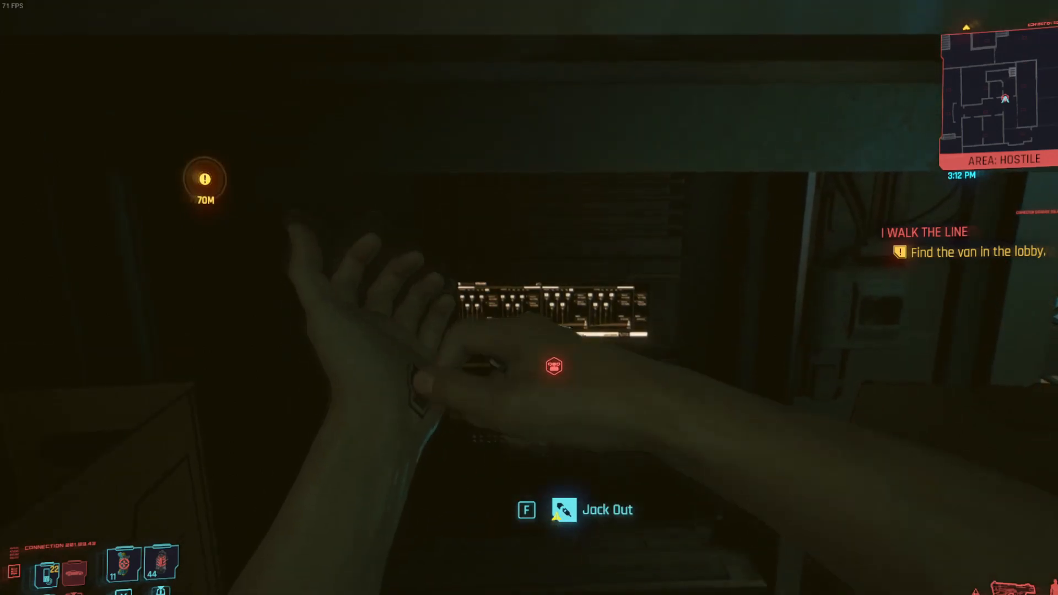
pyautogui.press('f')
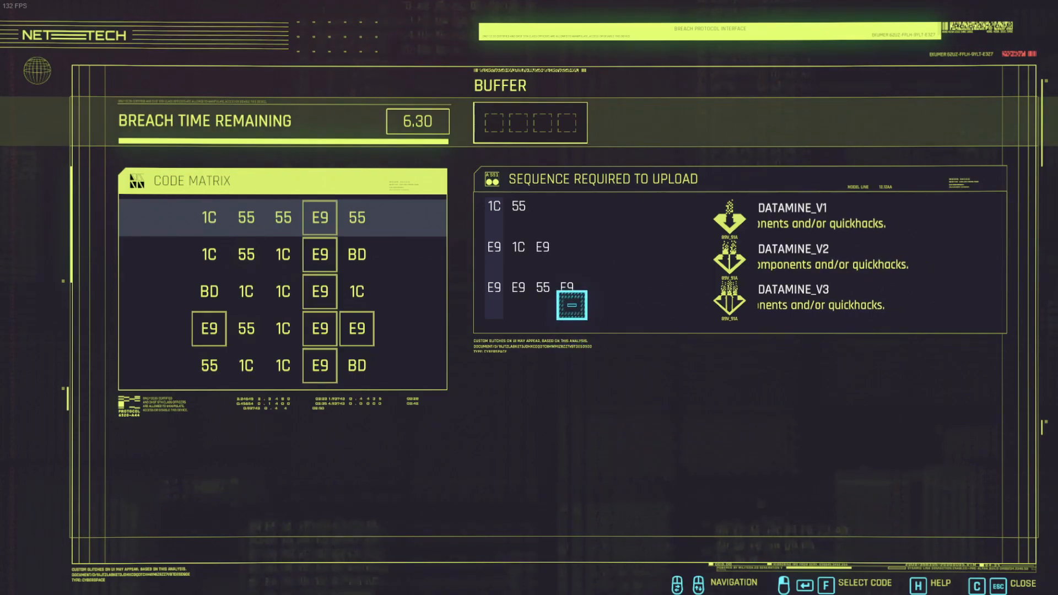
pyautogui.moveTo(480, 286)
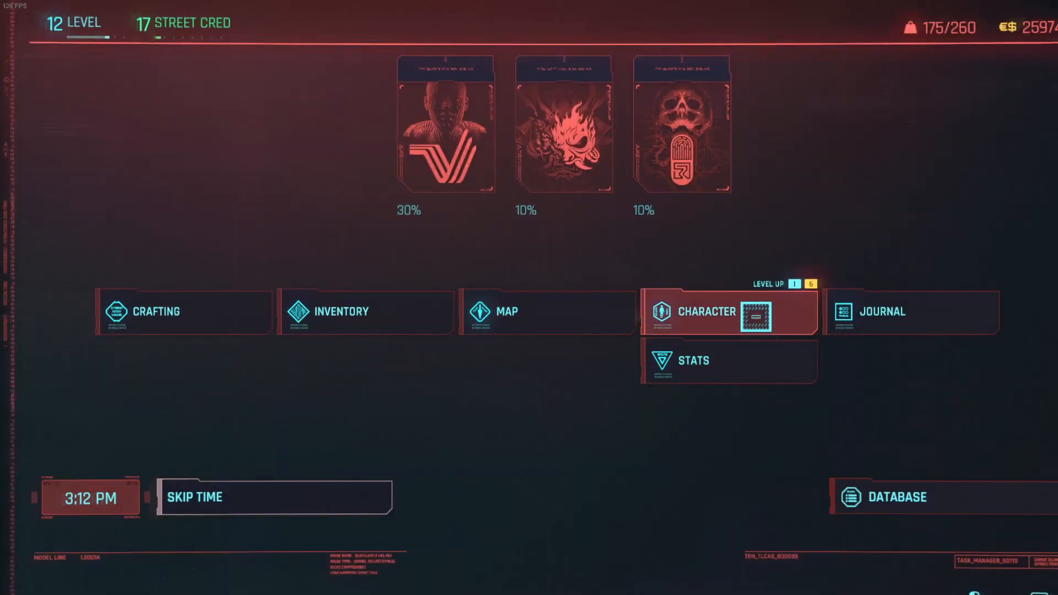
# - Bring up the Intelligence perk tree for Breach Protocol showing 6 perk points
pyautogui.click(706, 311)
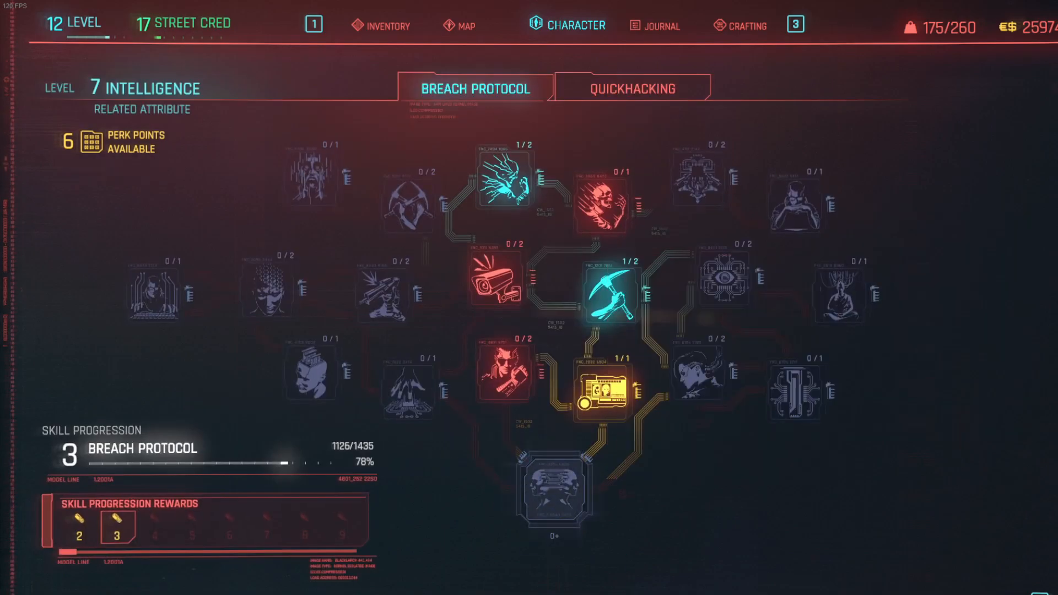
pyautogui.moveTo(798, 381)
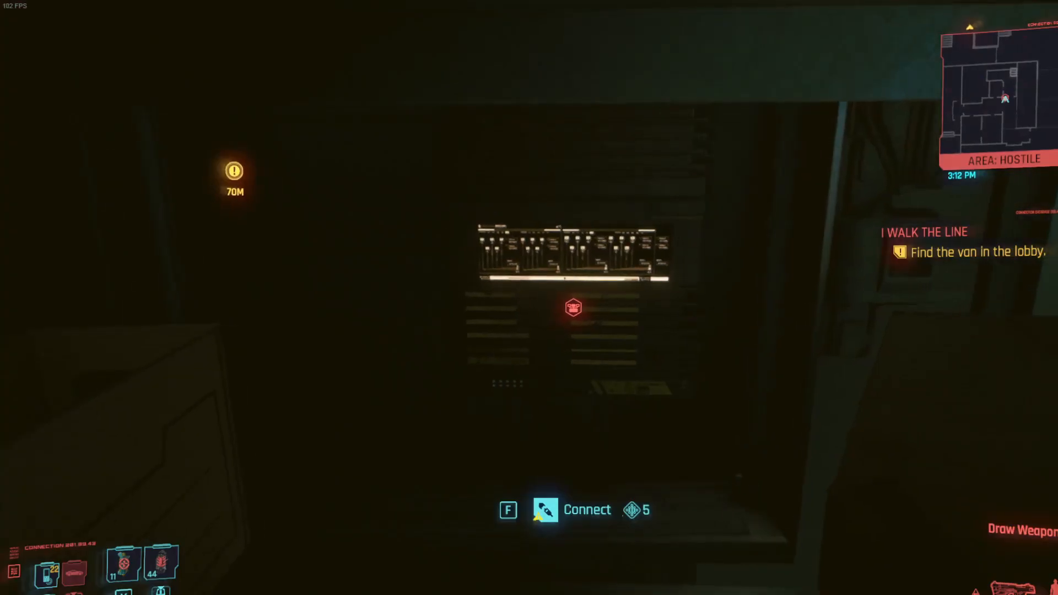
# - Jack in, start the breach and try top-row picks including 55
pyautogui.press('f')
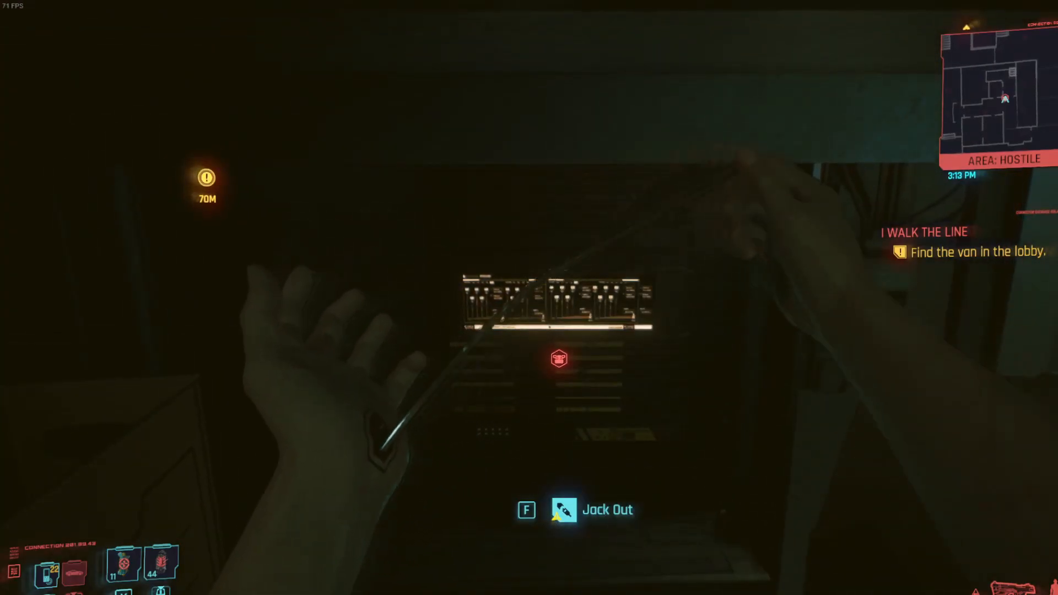
pyautogui.press('f')
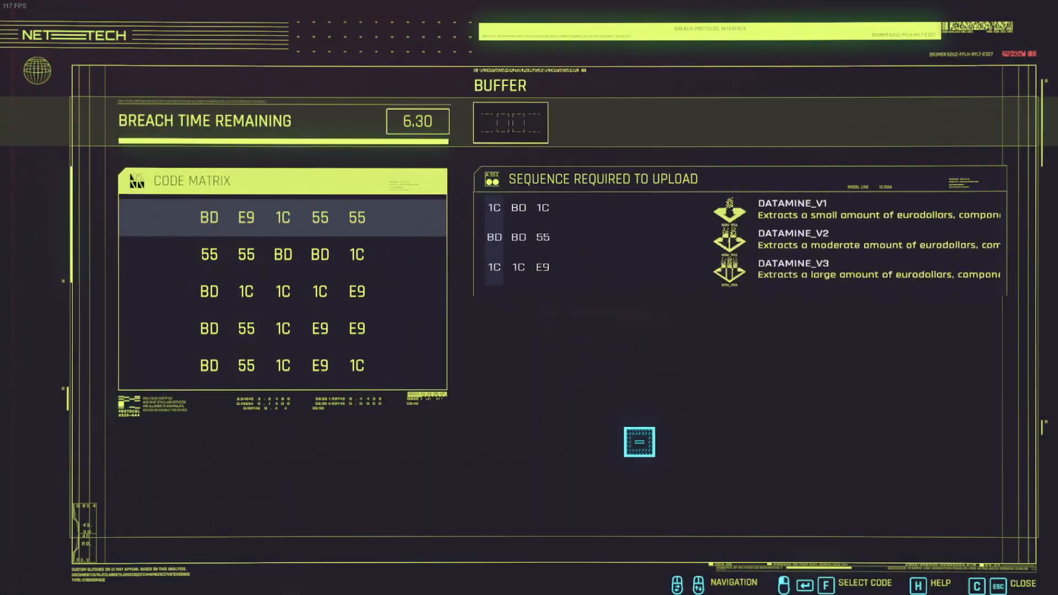
pyautogui.click(282, 217)
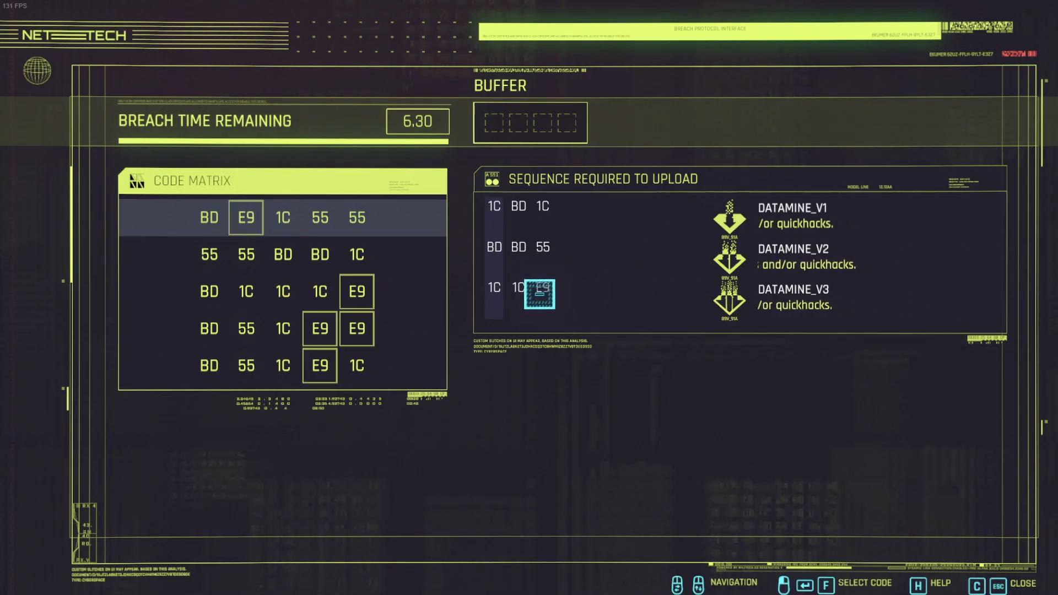
pyautogui.click(283, 217)
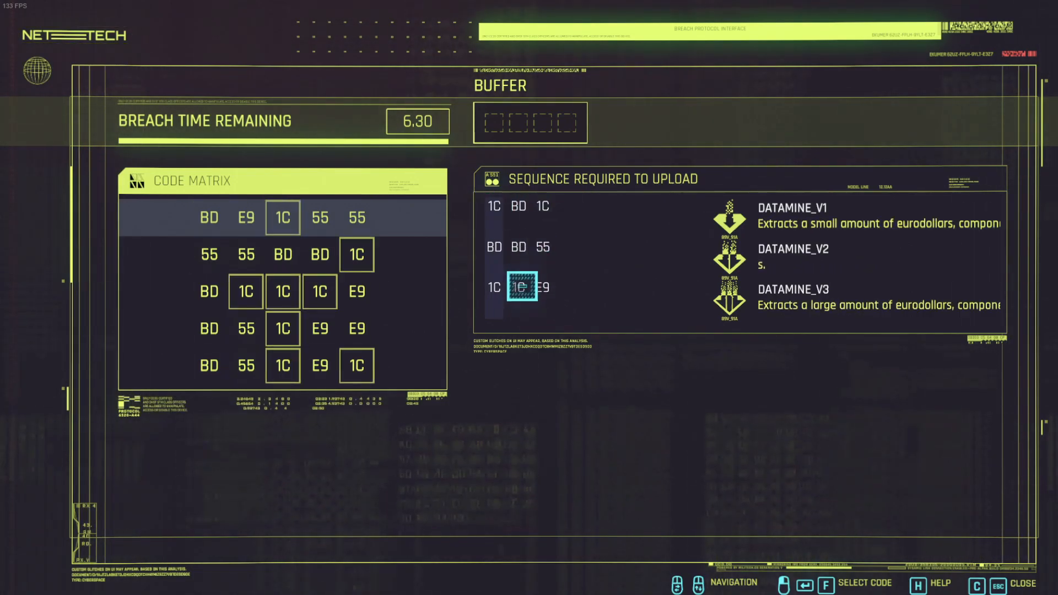
pyautogui.click(320, 218)
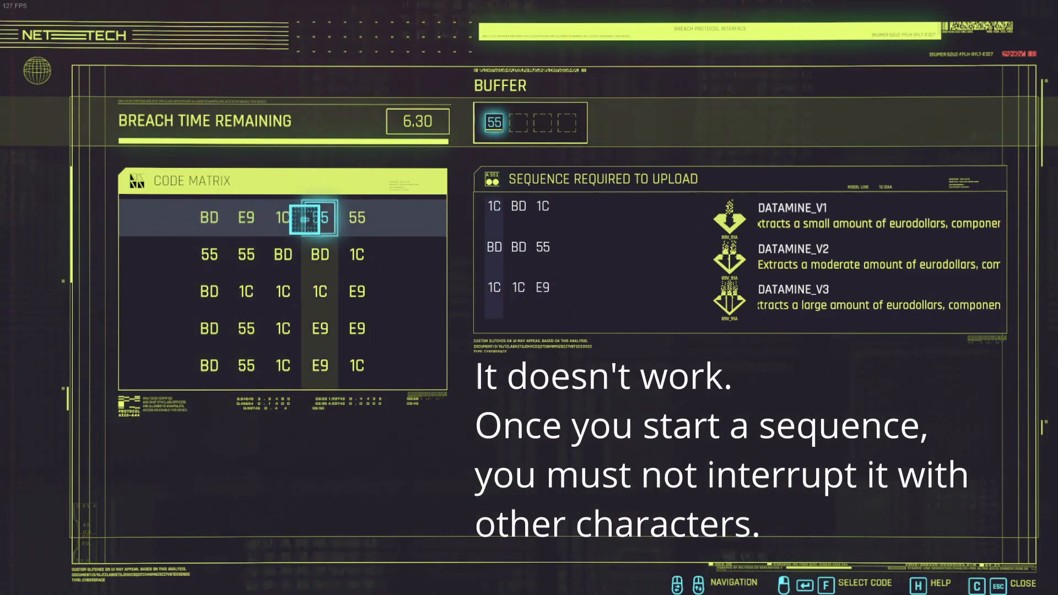
pyautogui.click(283, 218)
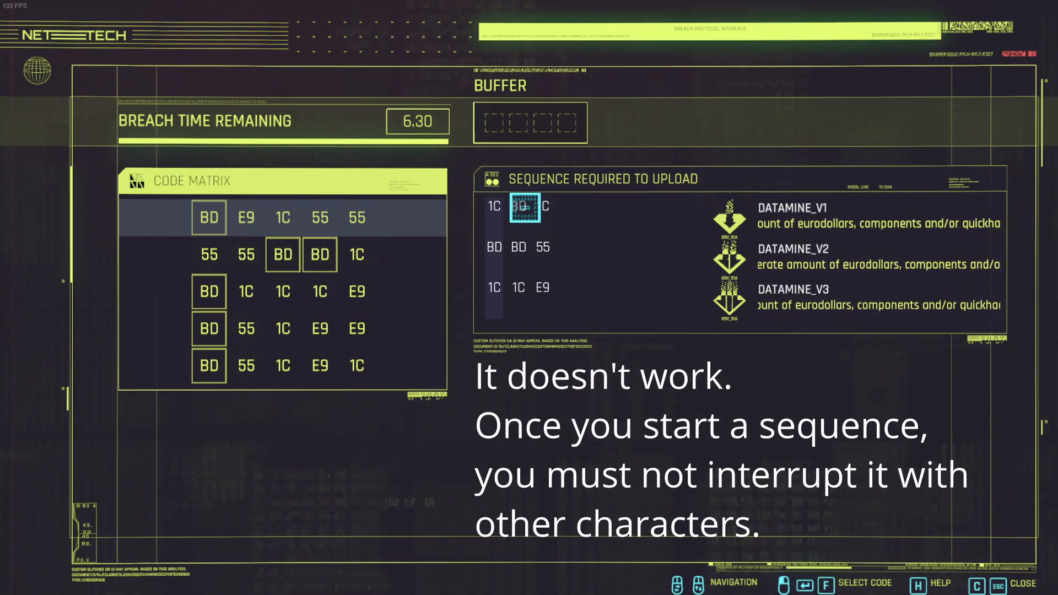
pyautogui.click(356, 217)
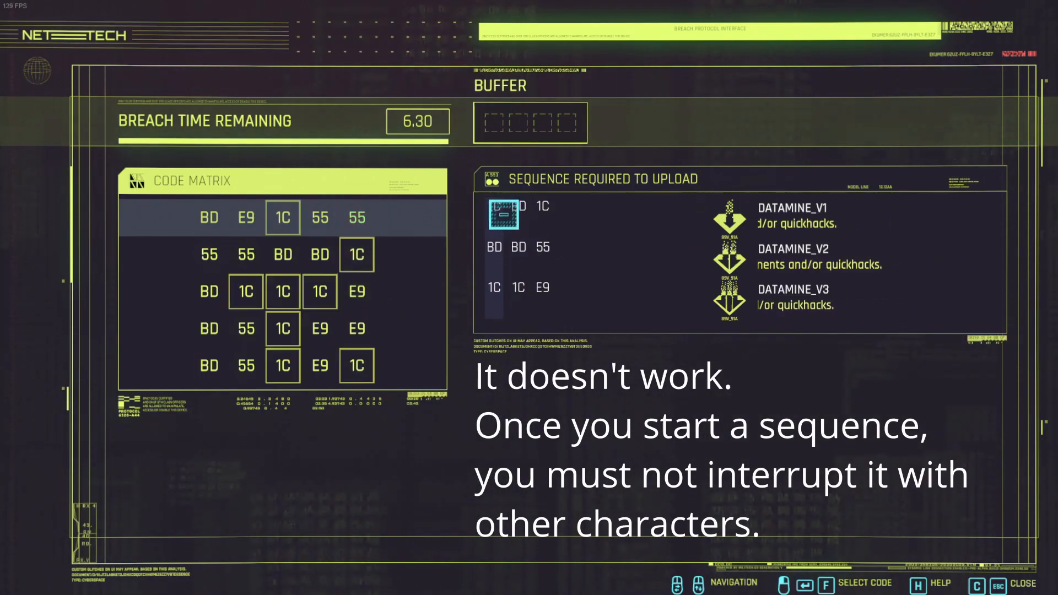
# - Pick 1C then BD below it and let the timer run out, failing the breach
pyautogui.click(282, 217)
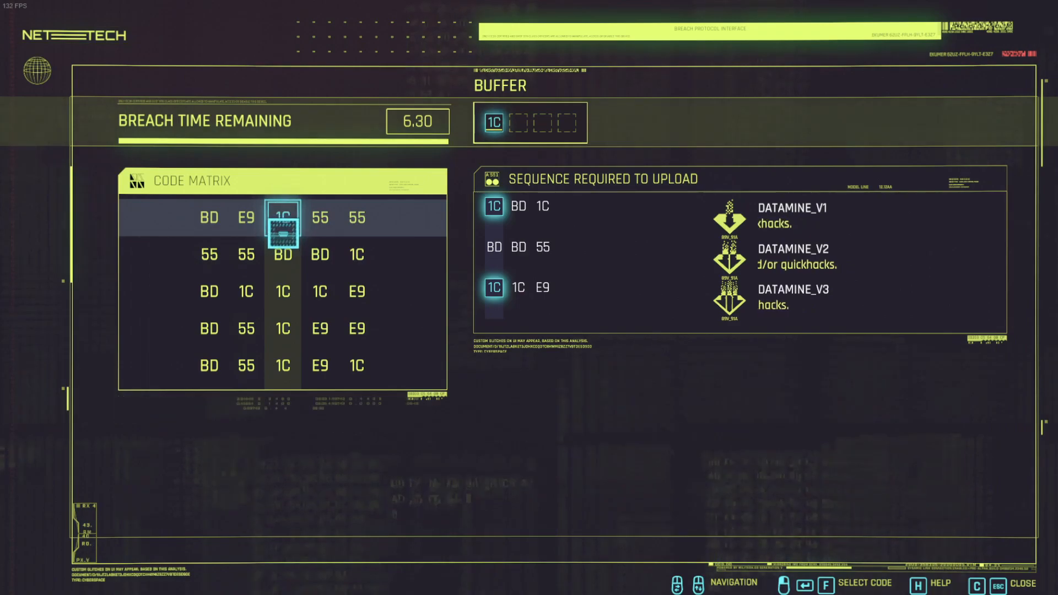
pyautogui.click(283, 255)
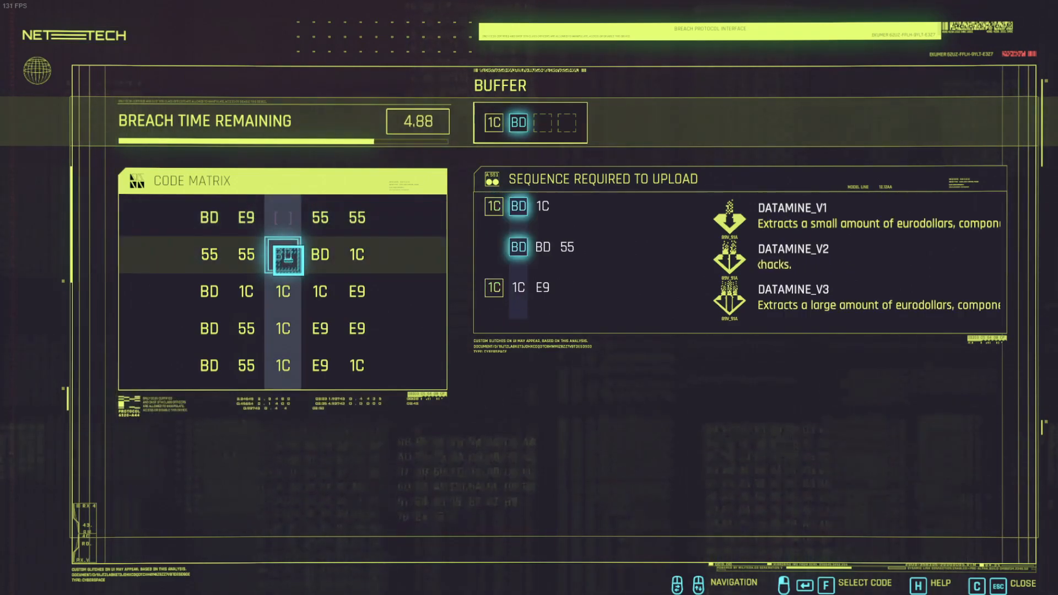
pyautogui.click(283, 255)
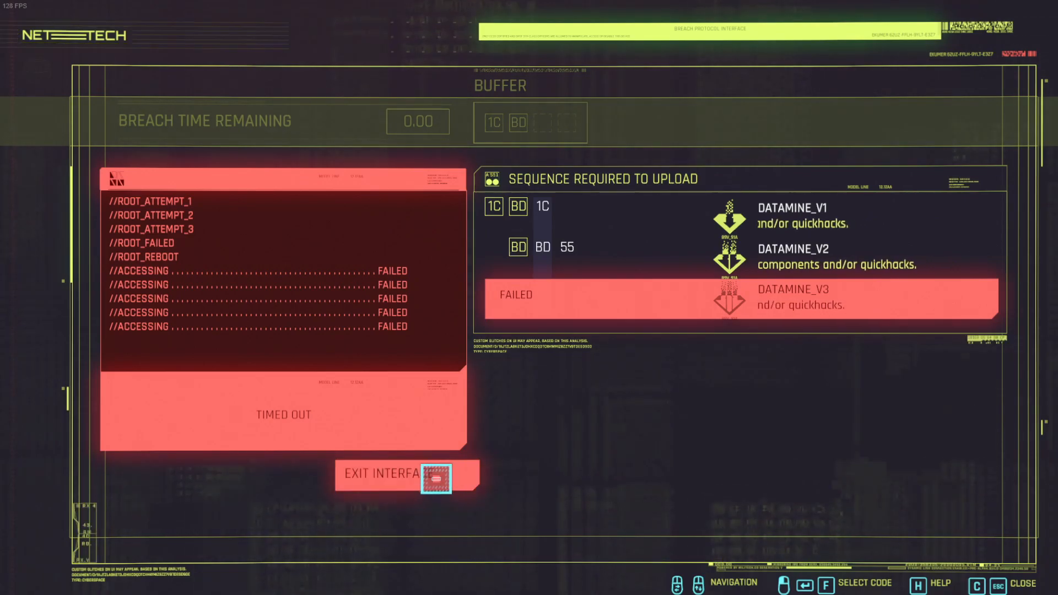
# - Exit the timed-out breach interface back to the access point
pyautogui.click(404, 472)
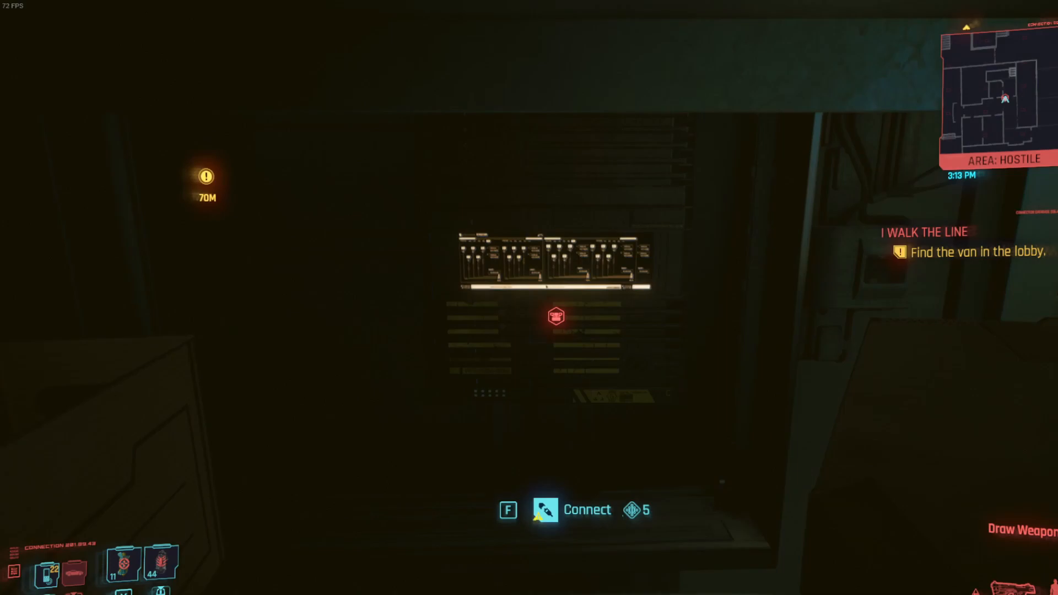
pyautogui.moveTo(529, 297)
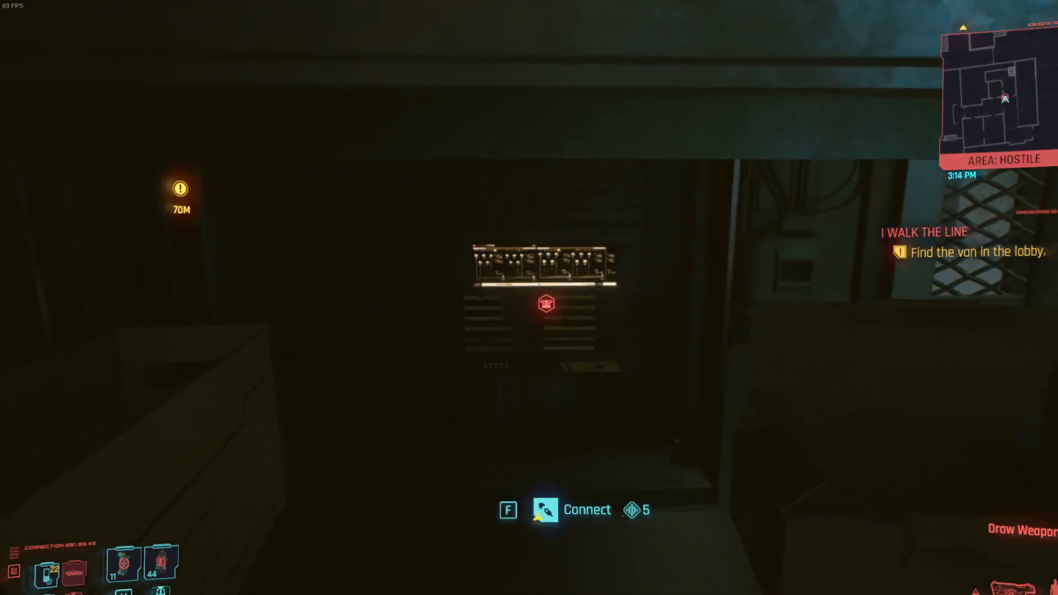